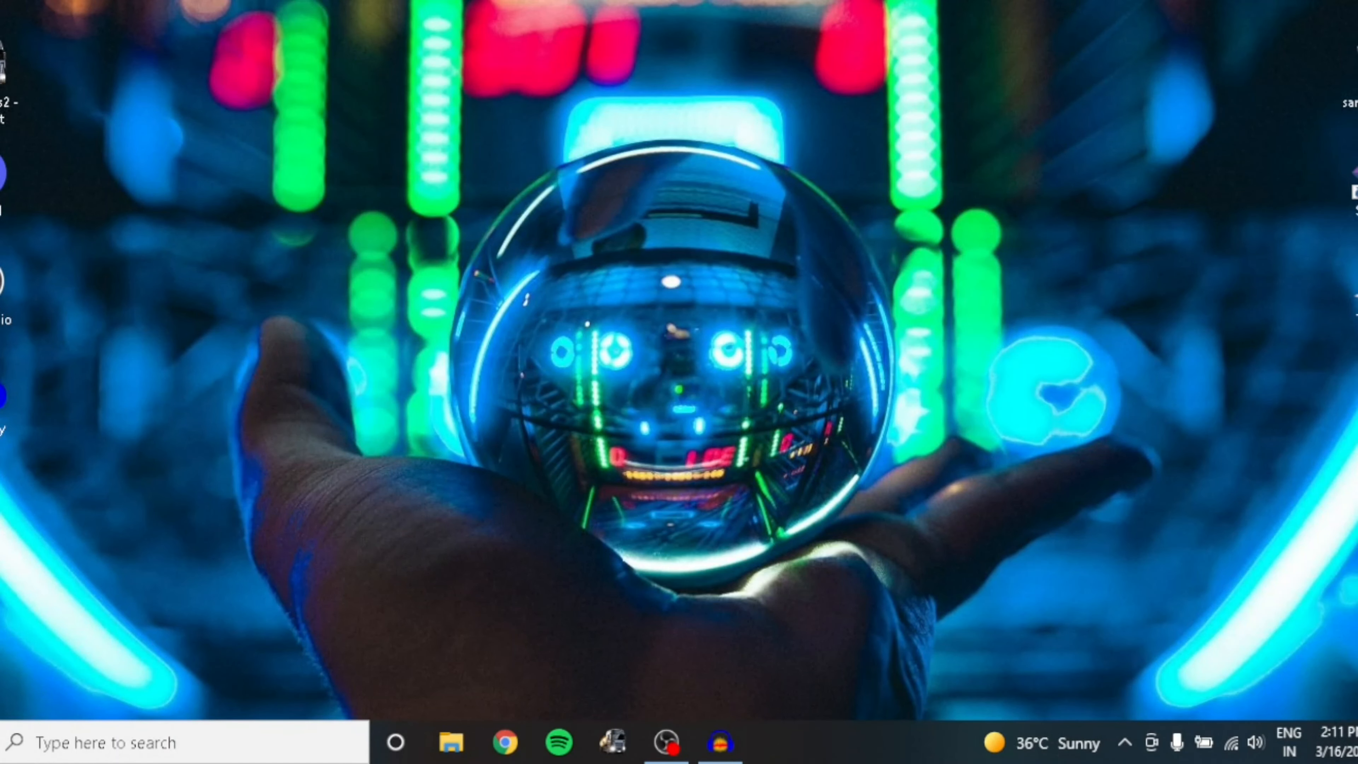
Launch Google Chrome from the Windows taskbar.
click(666, 742)
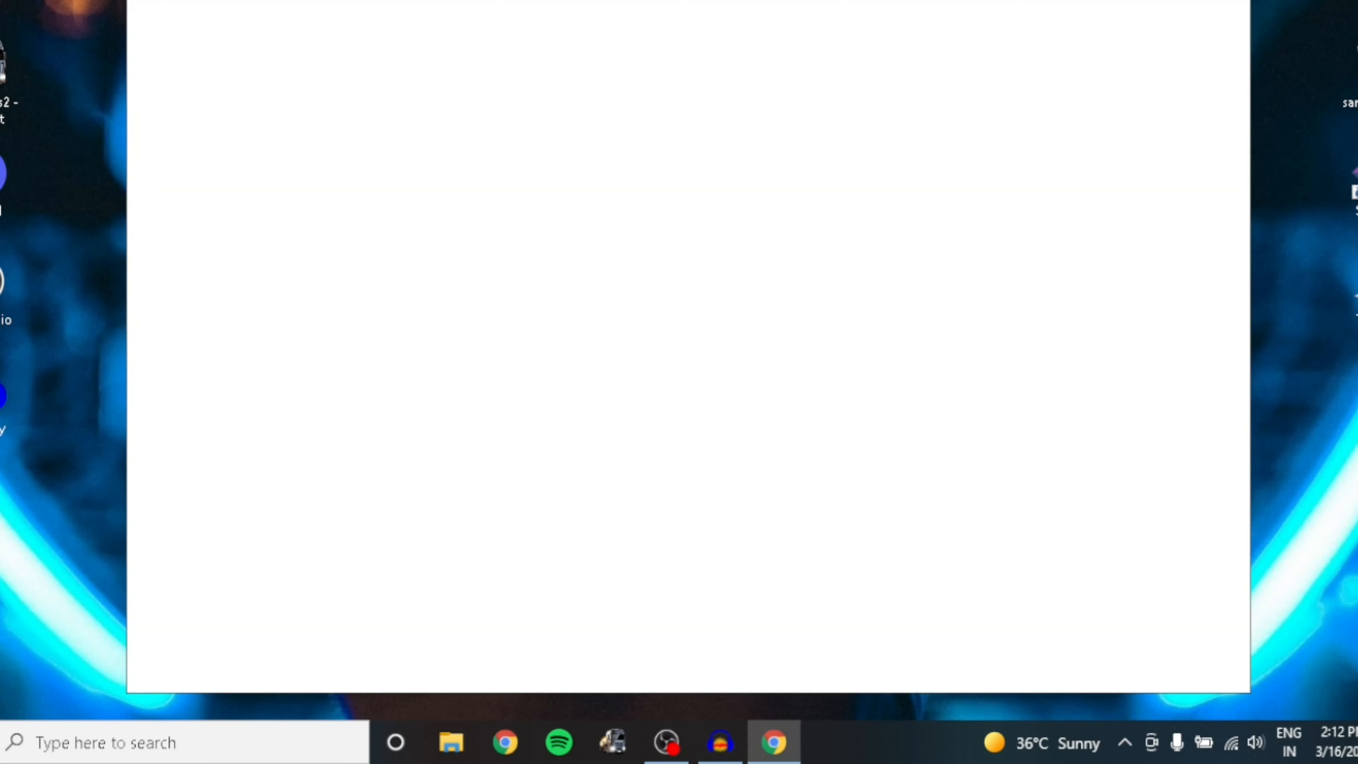
Go to discord.com and start the 'Download for Windows' installer download.
click(772, 742)
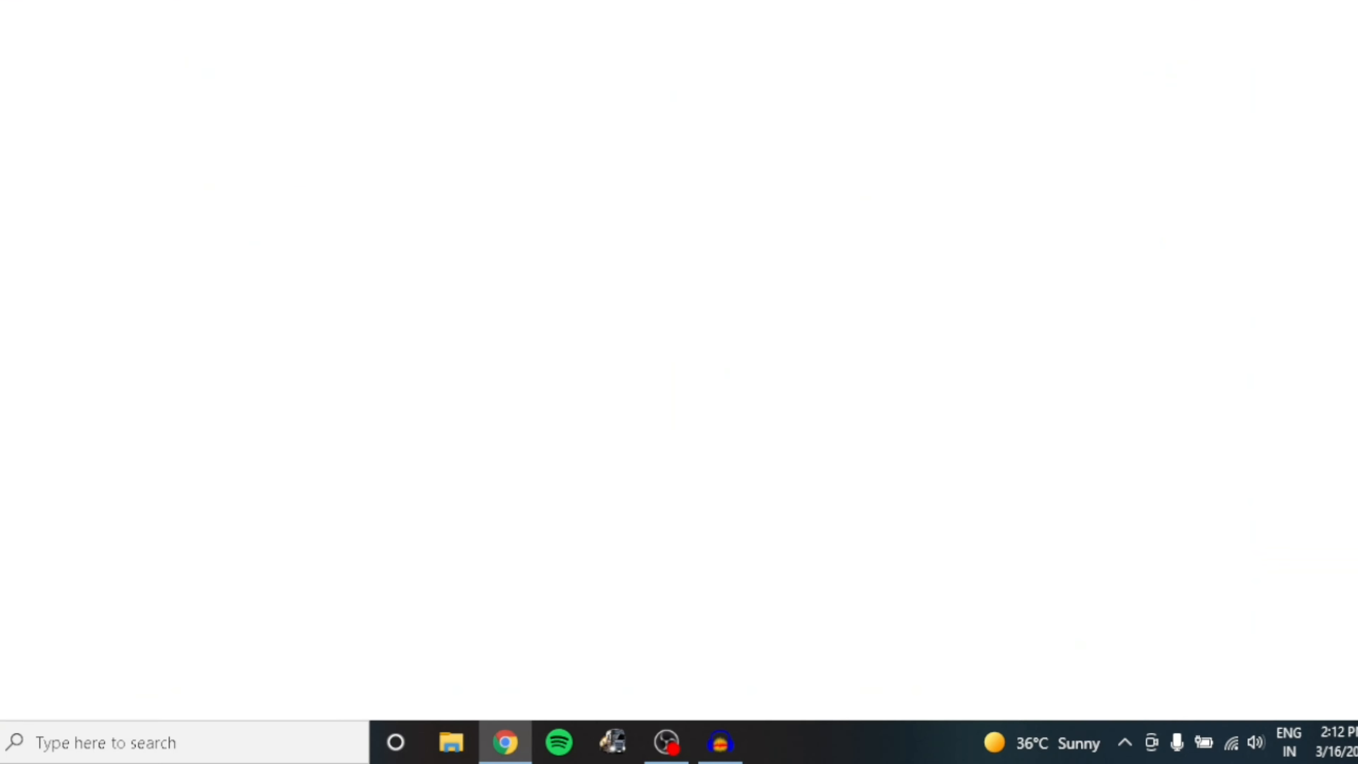
click(505, 742)
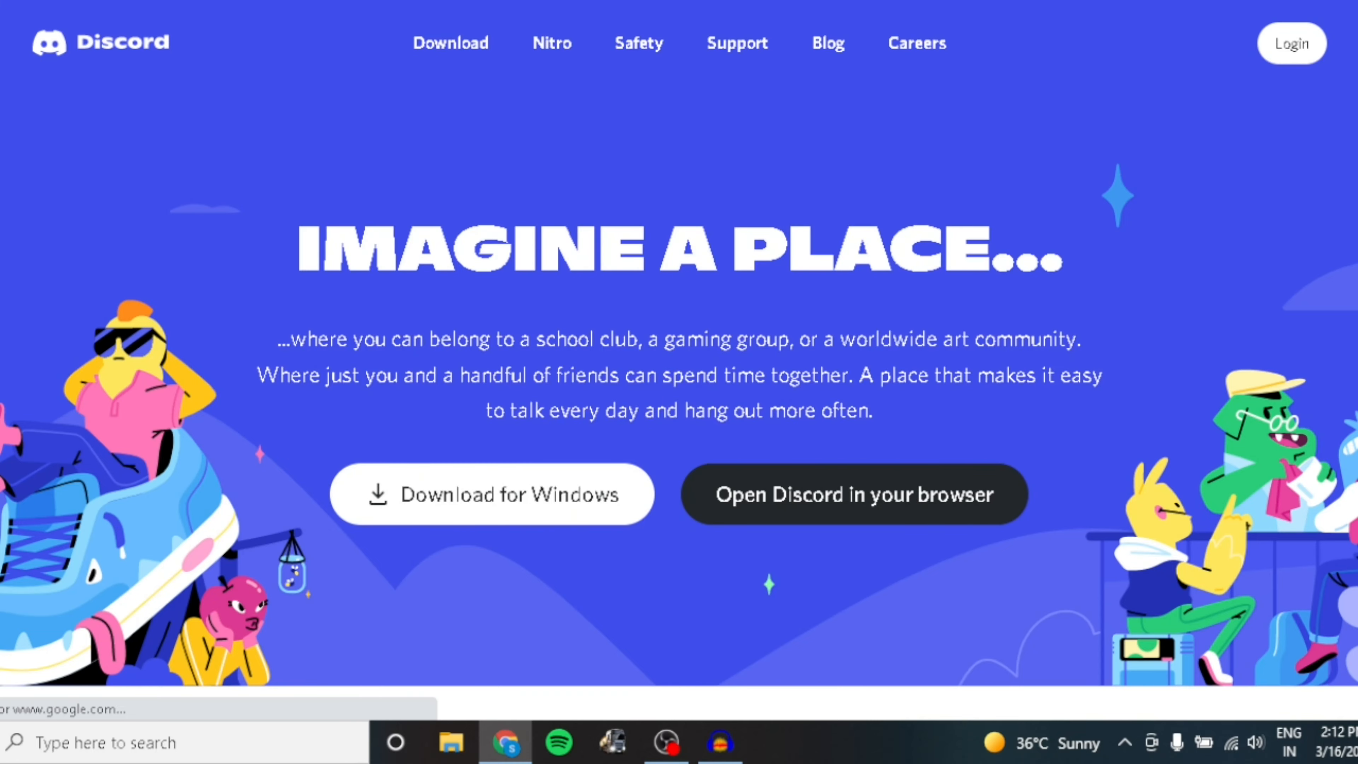
mouse_move(490, 493)
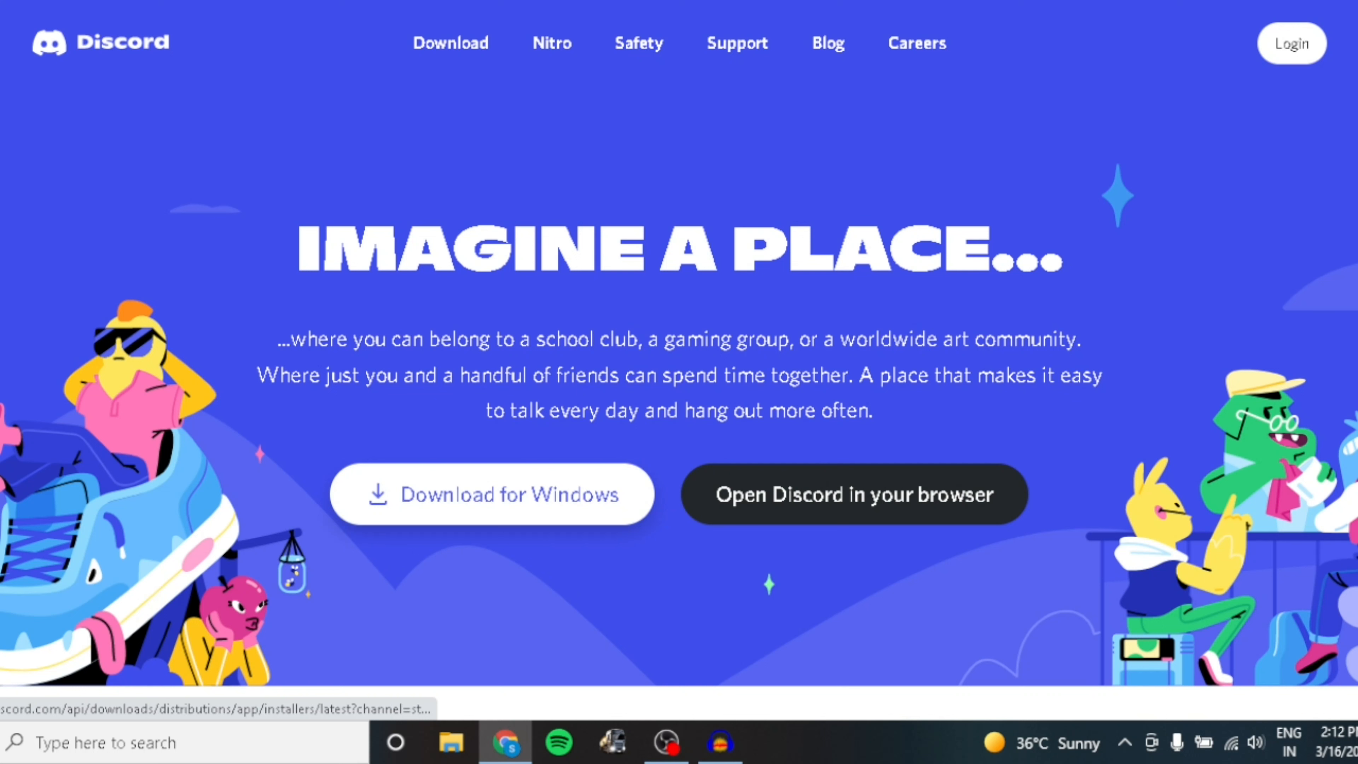
click(490, 494)
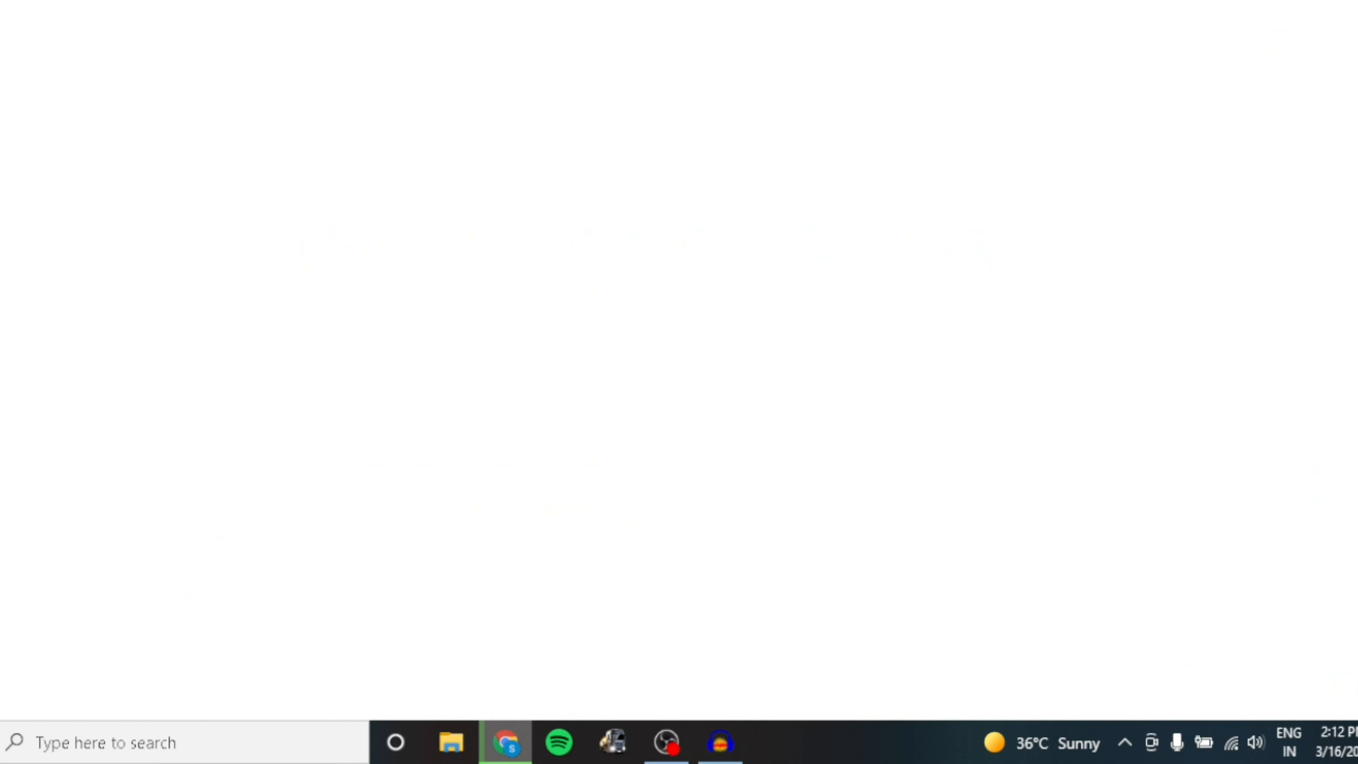
Keep the flagged DiscordSetup.exe, remove the duplicate entry, and show it in its folder.
click(505, 742)
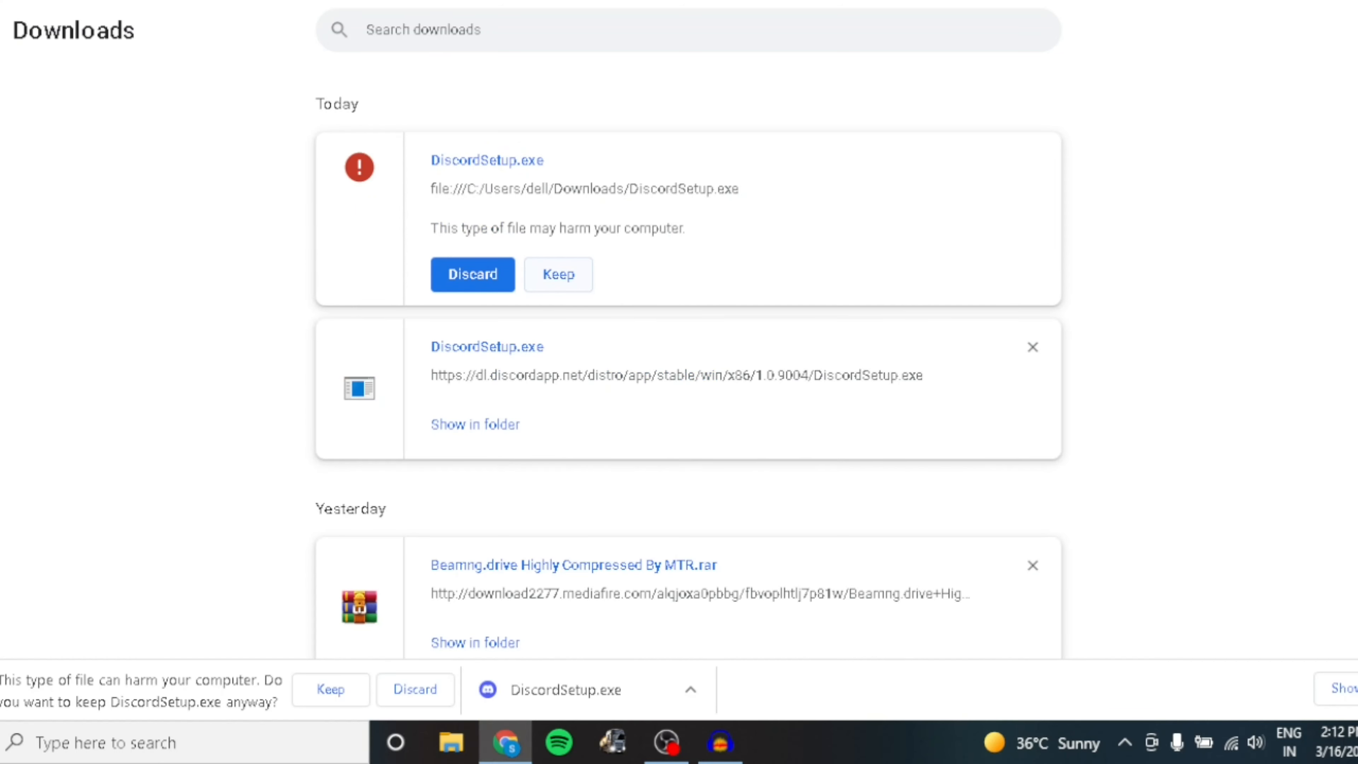
click(556, 274)
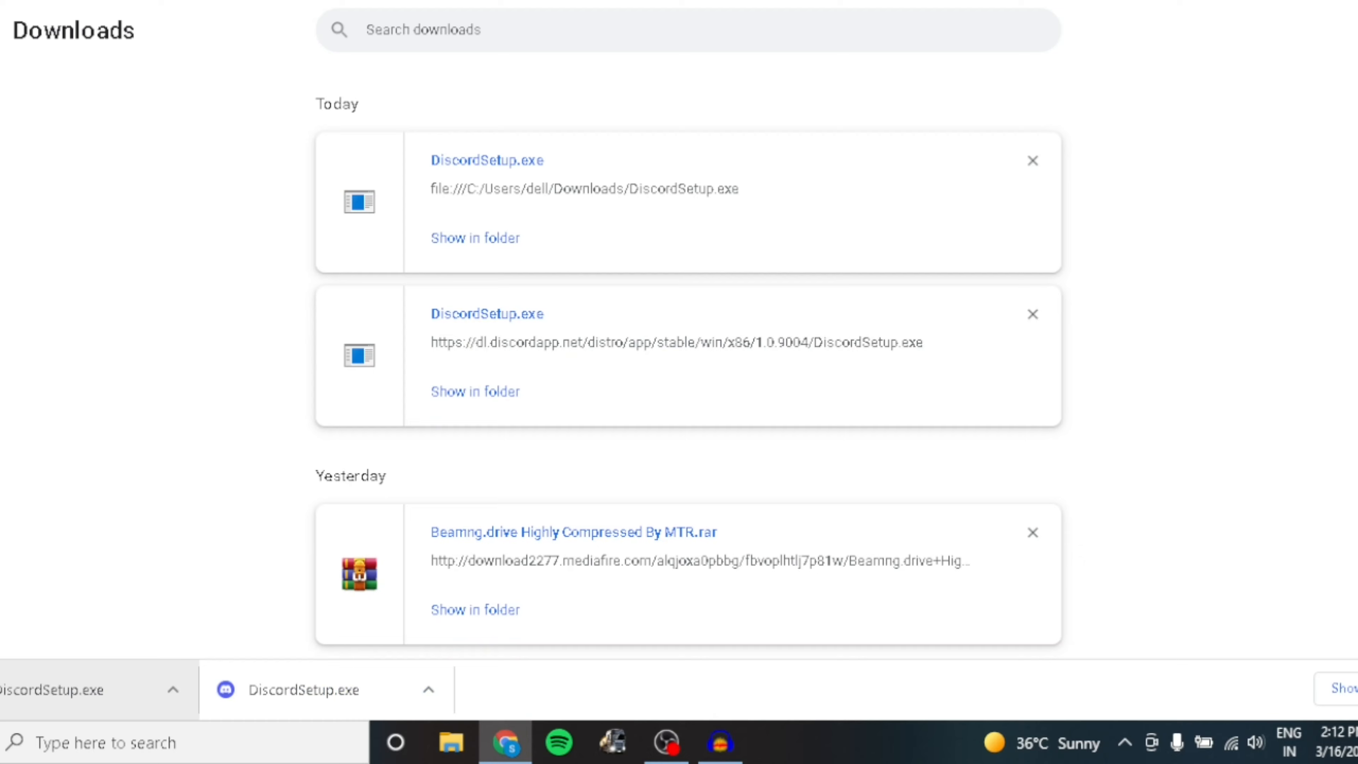
click(1031, 160)
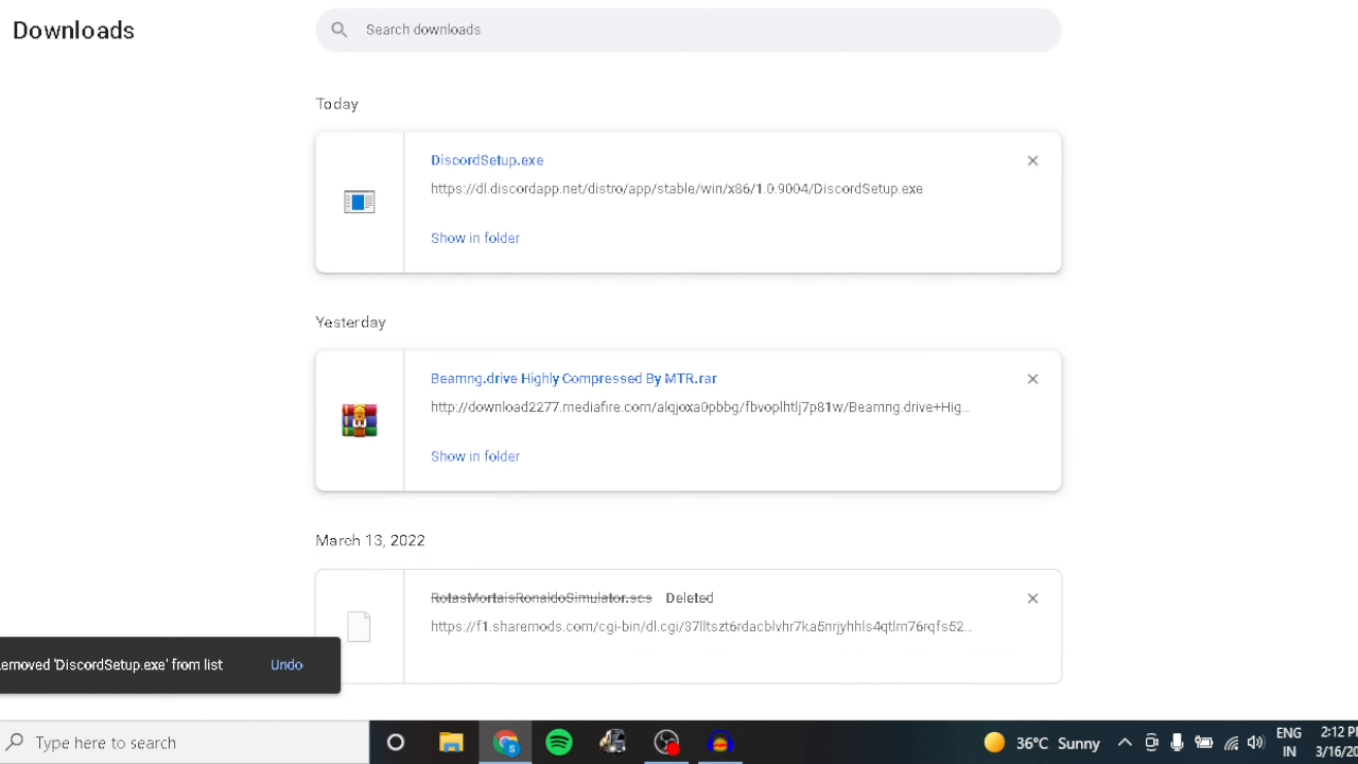
click(449, 742)
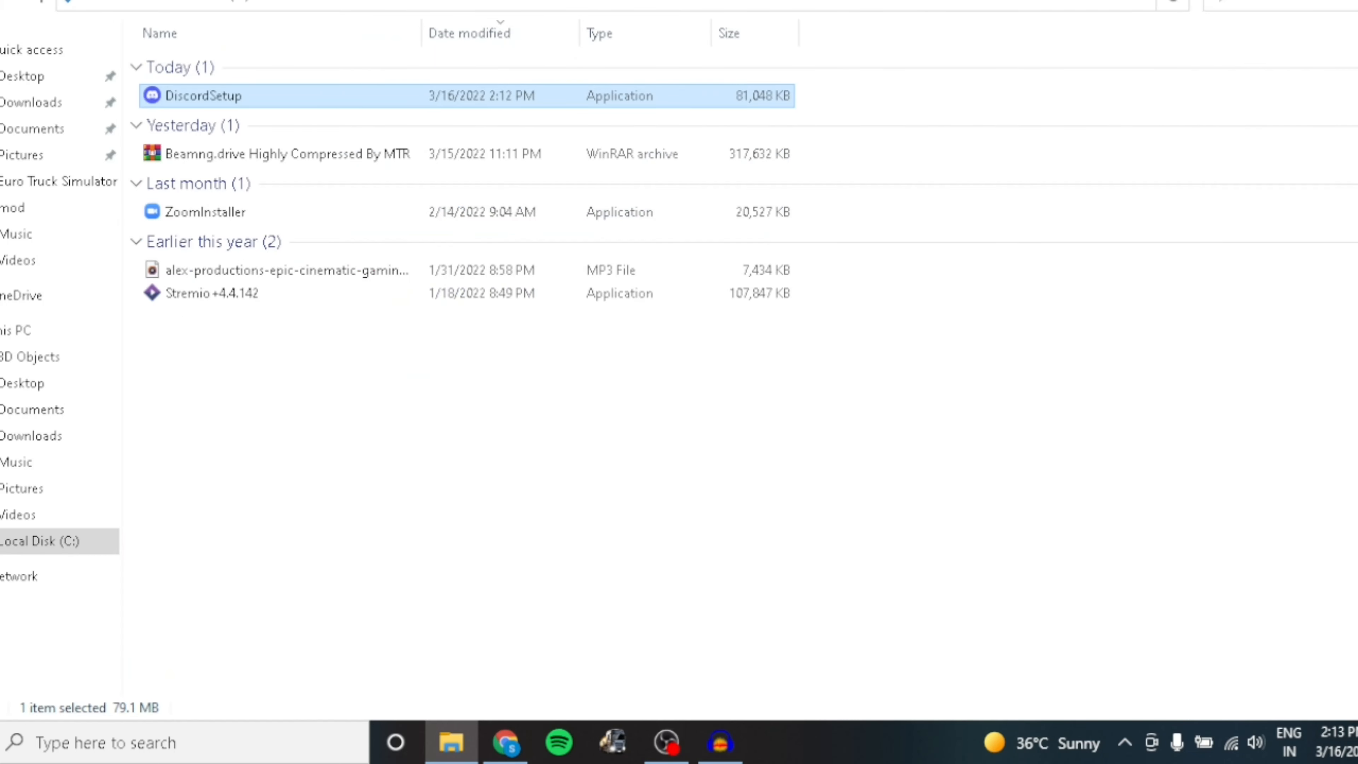
Run DiscordSetup from Downloads, which ends in an 'Installation has failed' dialog.
right_click(201, 96)
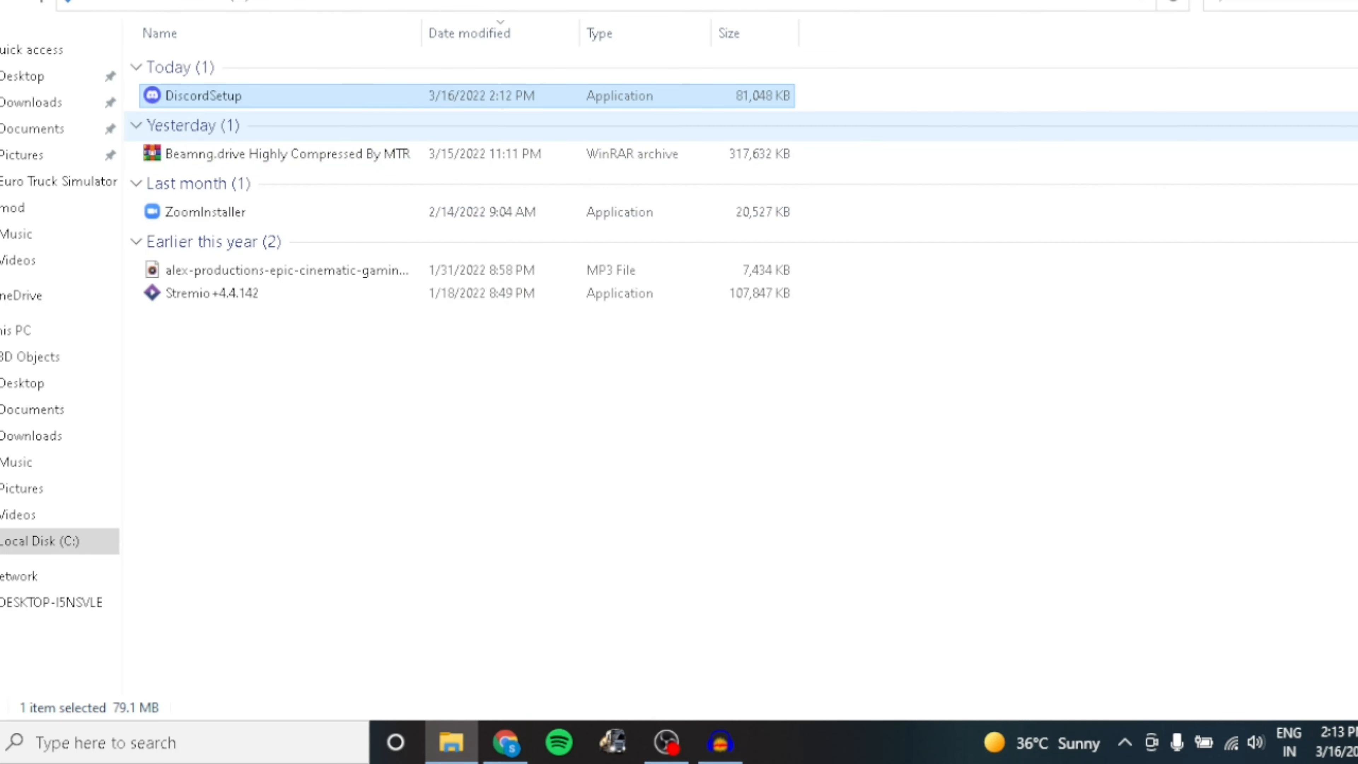
right_click(199, 96)
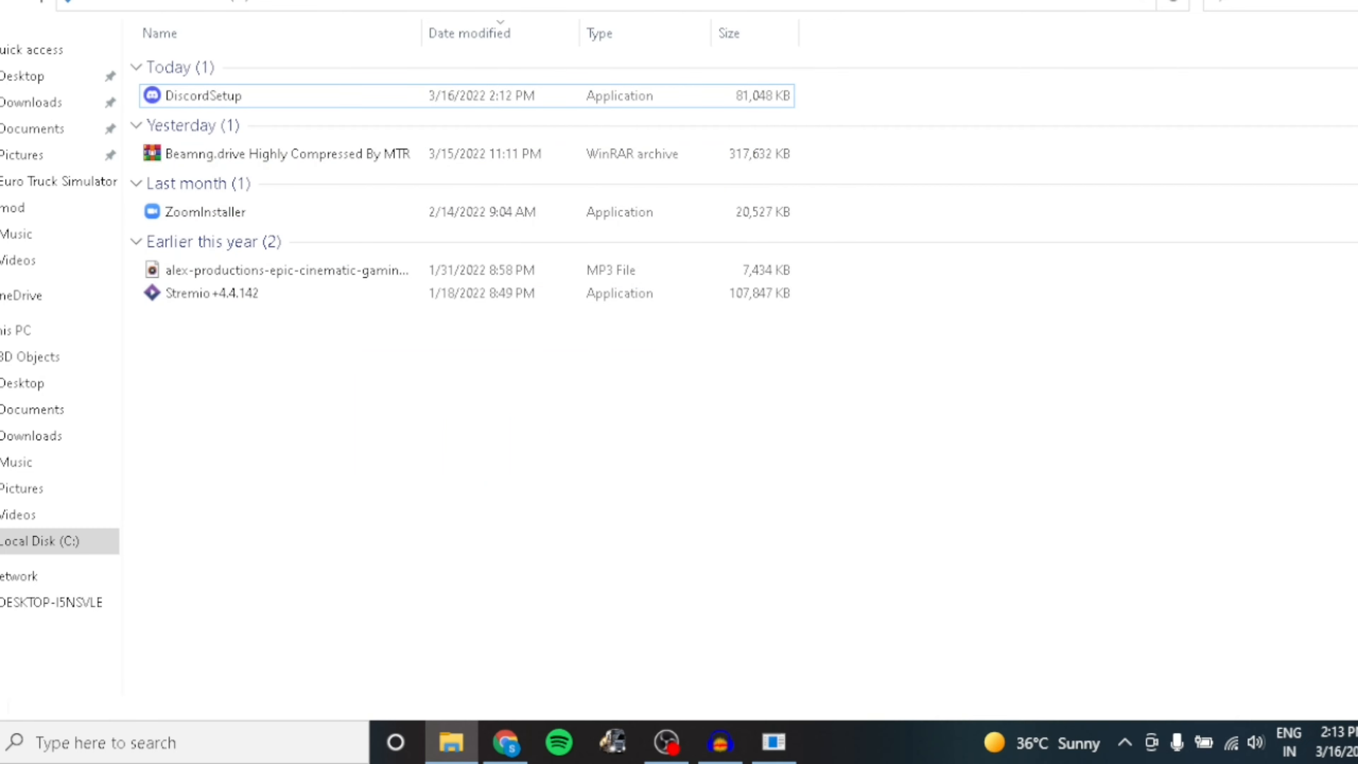
click(771, 742)
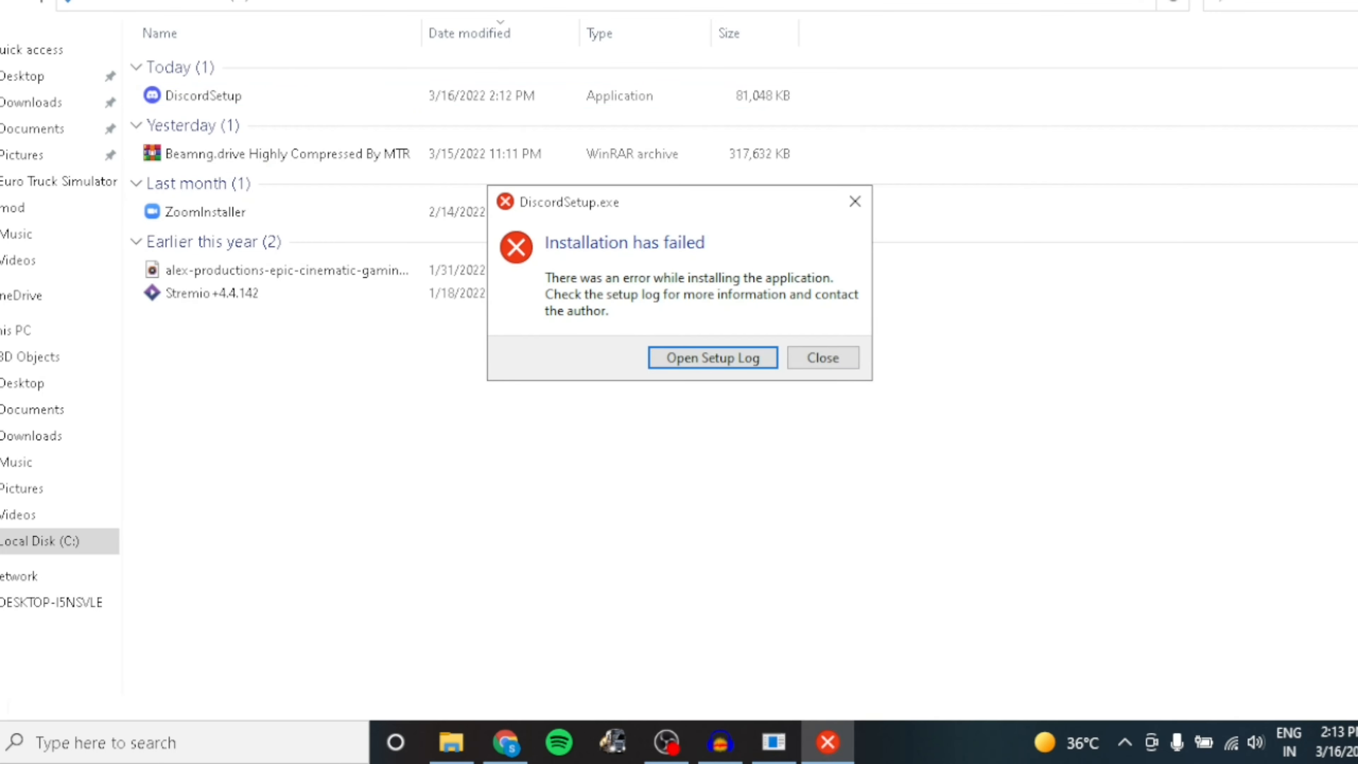
Close the failure message and cancel the File In Use warning on DiscordSetup.
click(821, 356)
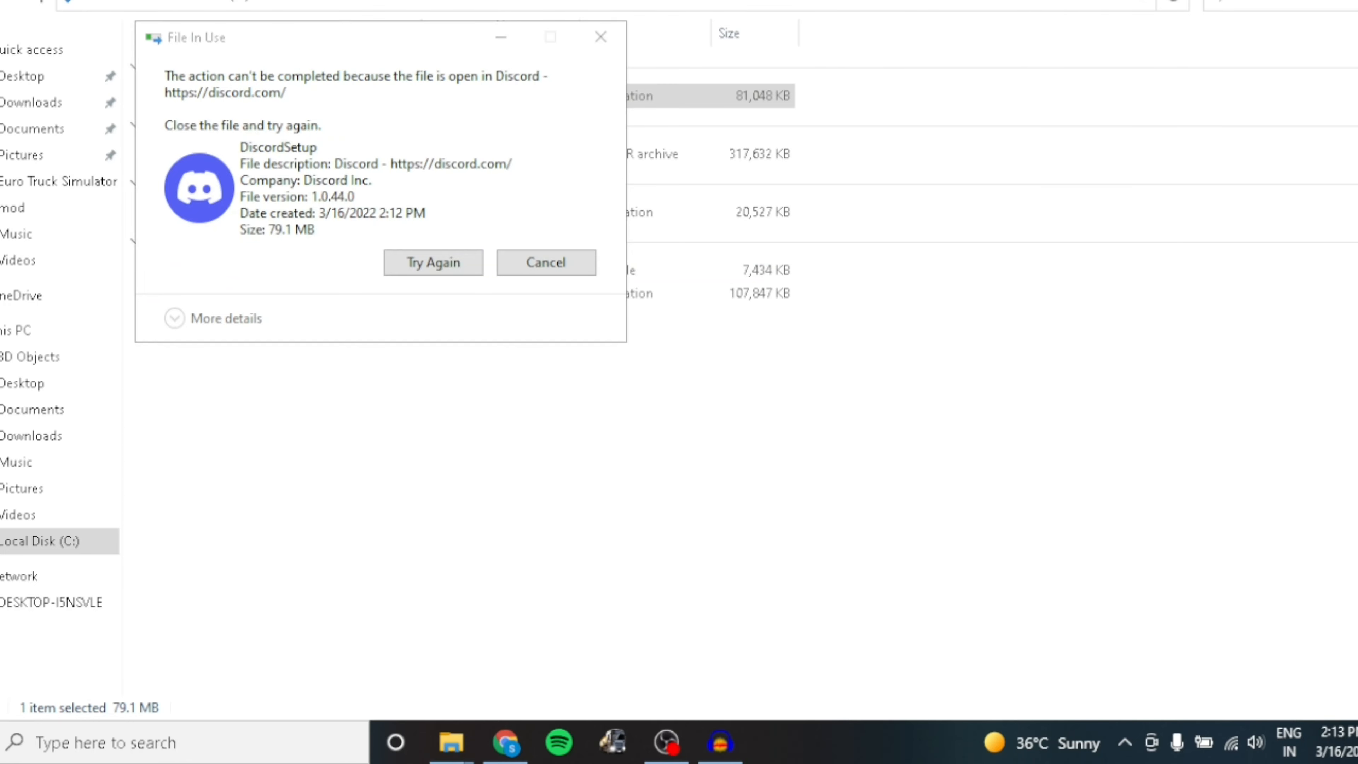
click(545, 261)
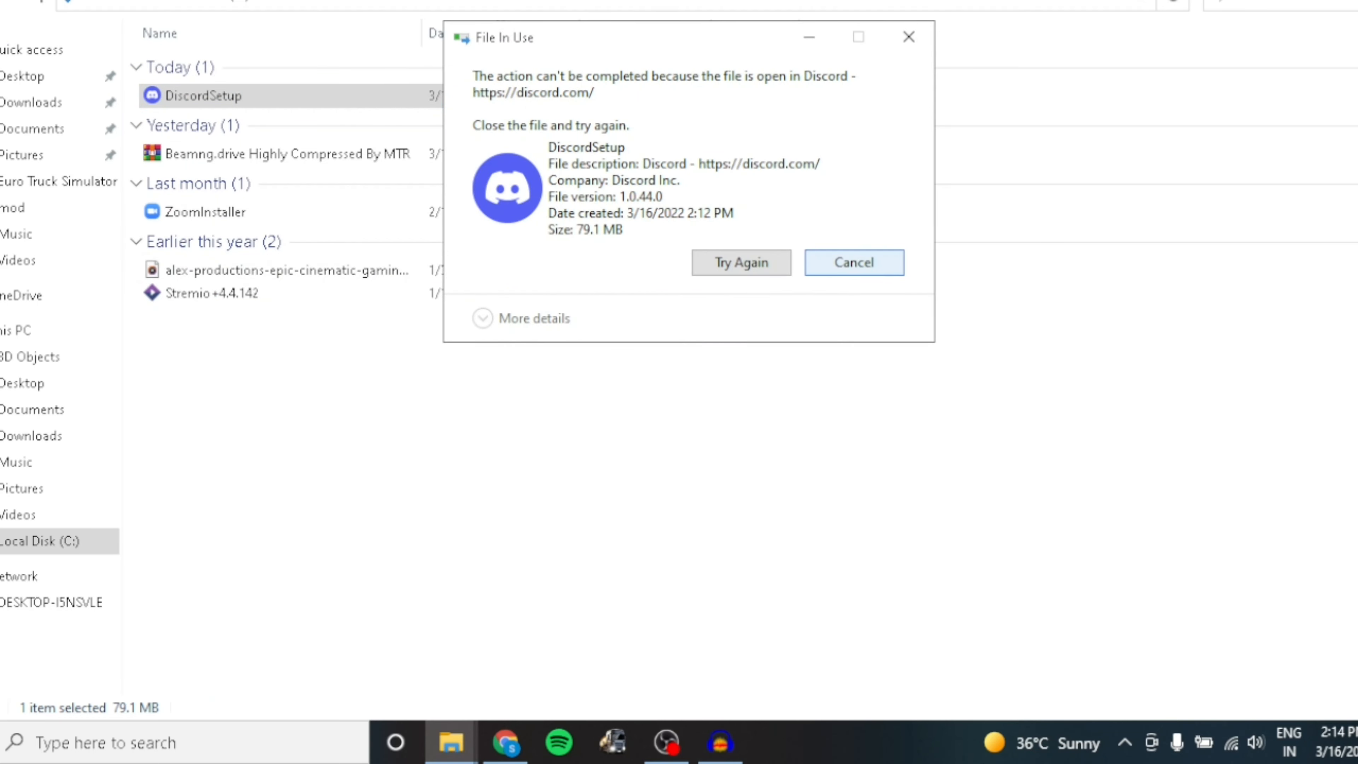
click(852, 261)
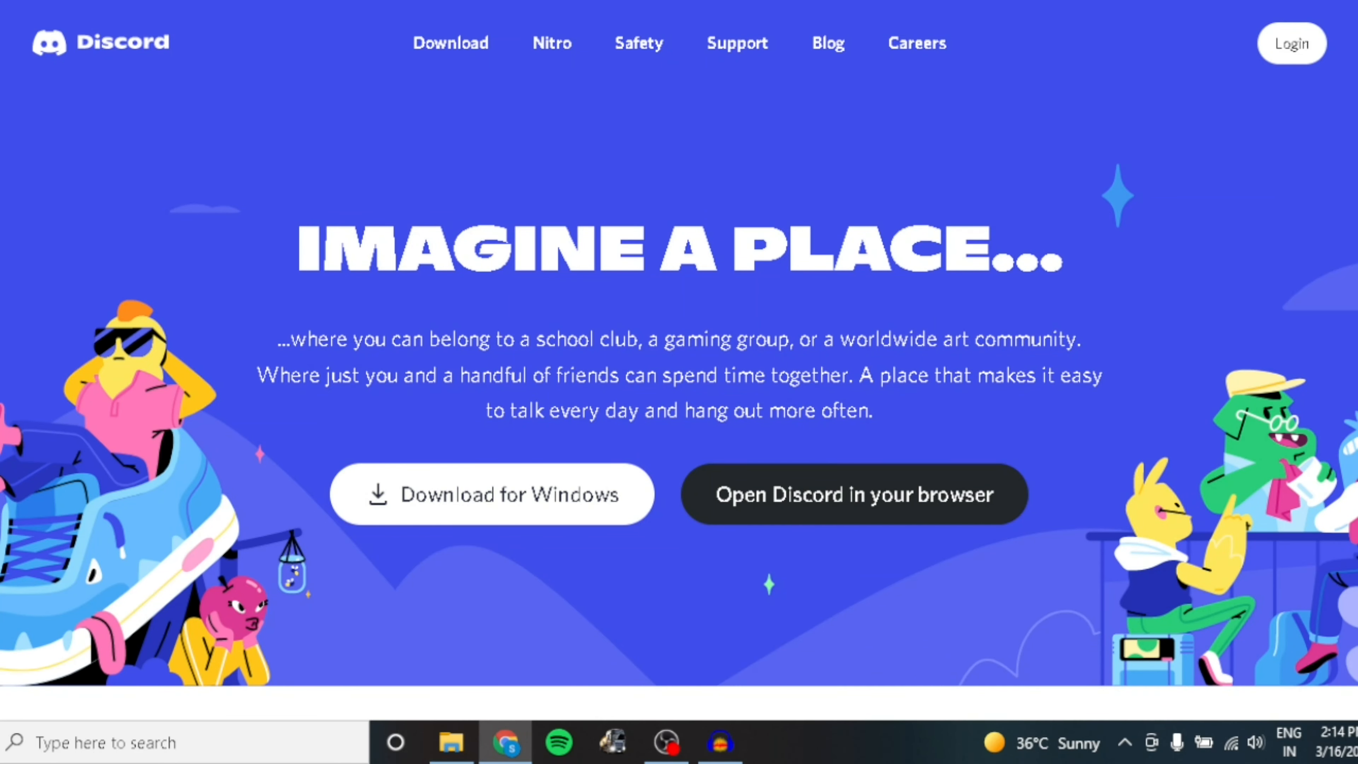
Download the installer again and show DiscordSetup (1).exe in the Downloads folder.
click(490, 494)
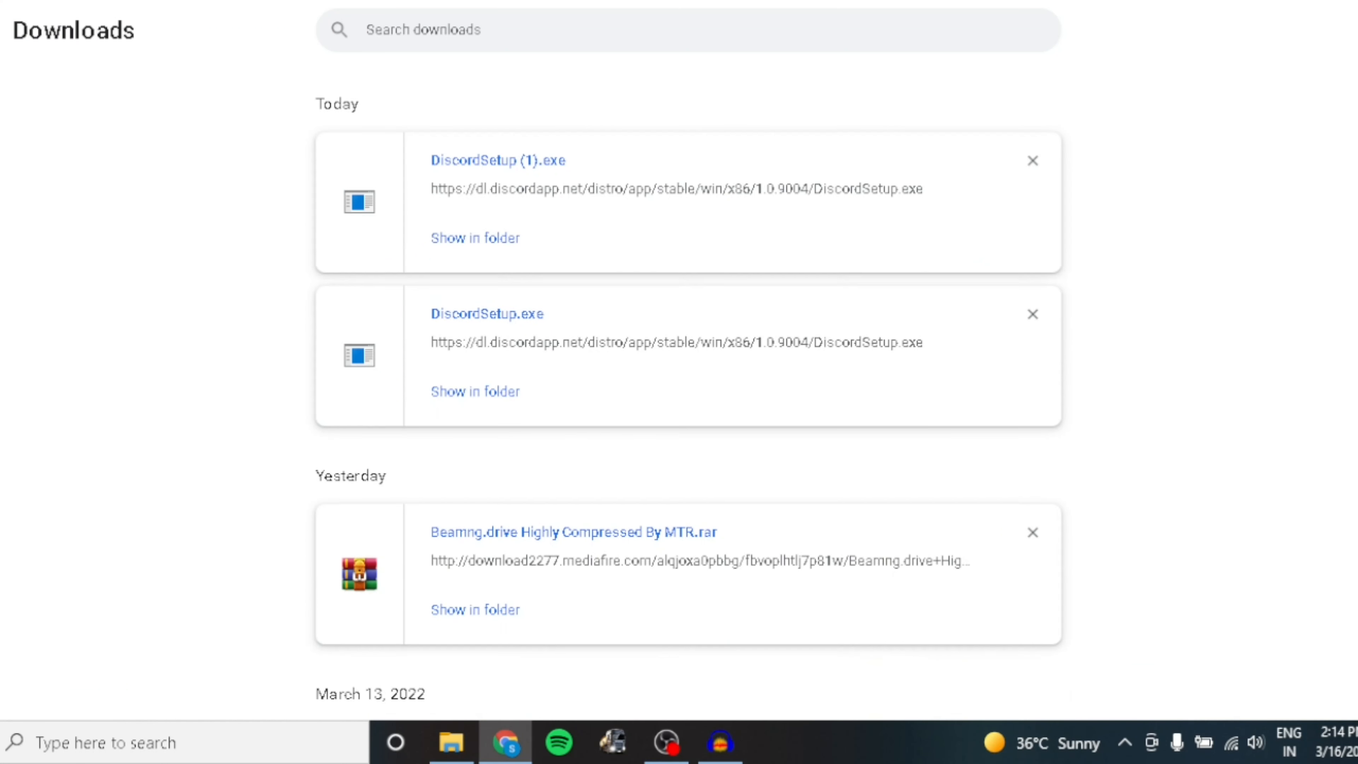
click(475, 237)
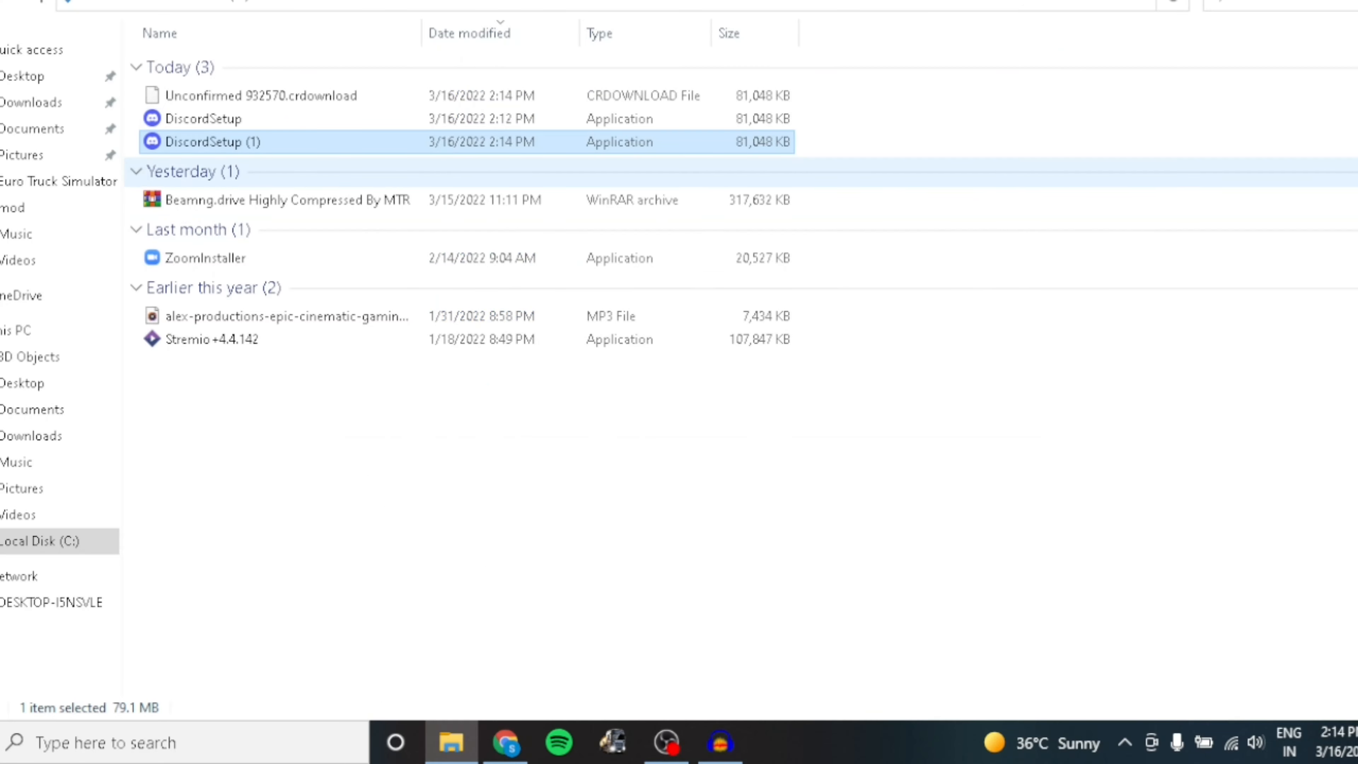
Run DiscordSetup (1) from Downloads so Discord installs and its window appears.
right_click(210, 141)
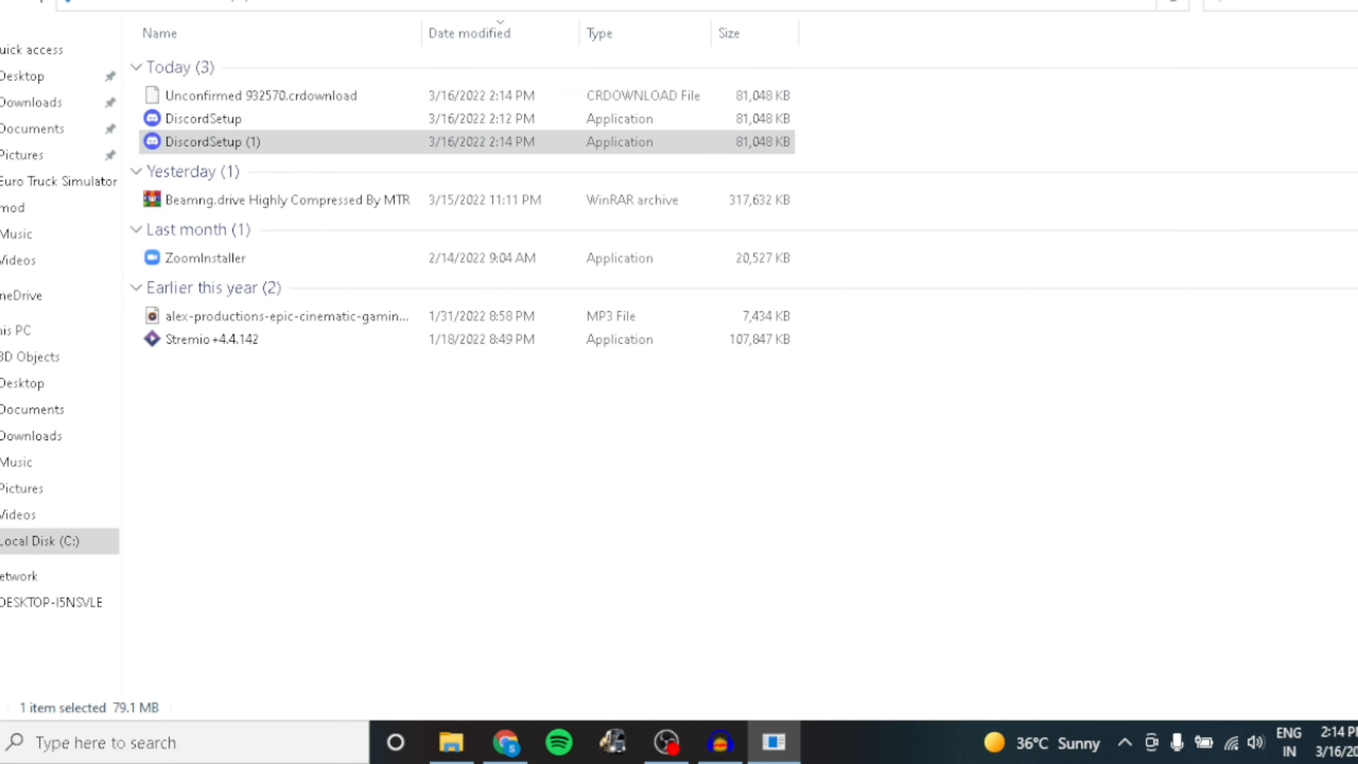
click(212, 141)
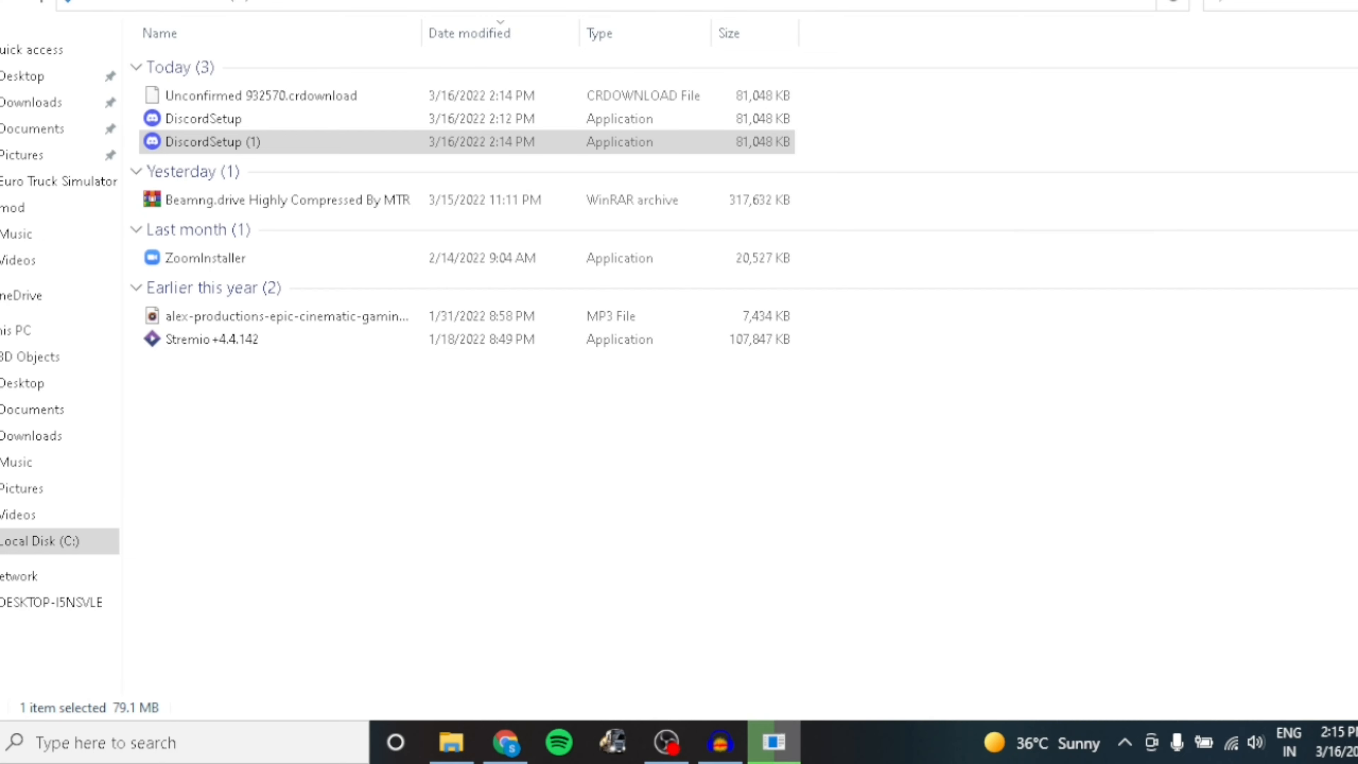
key(alt+tab)
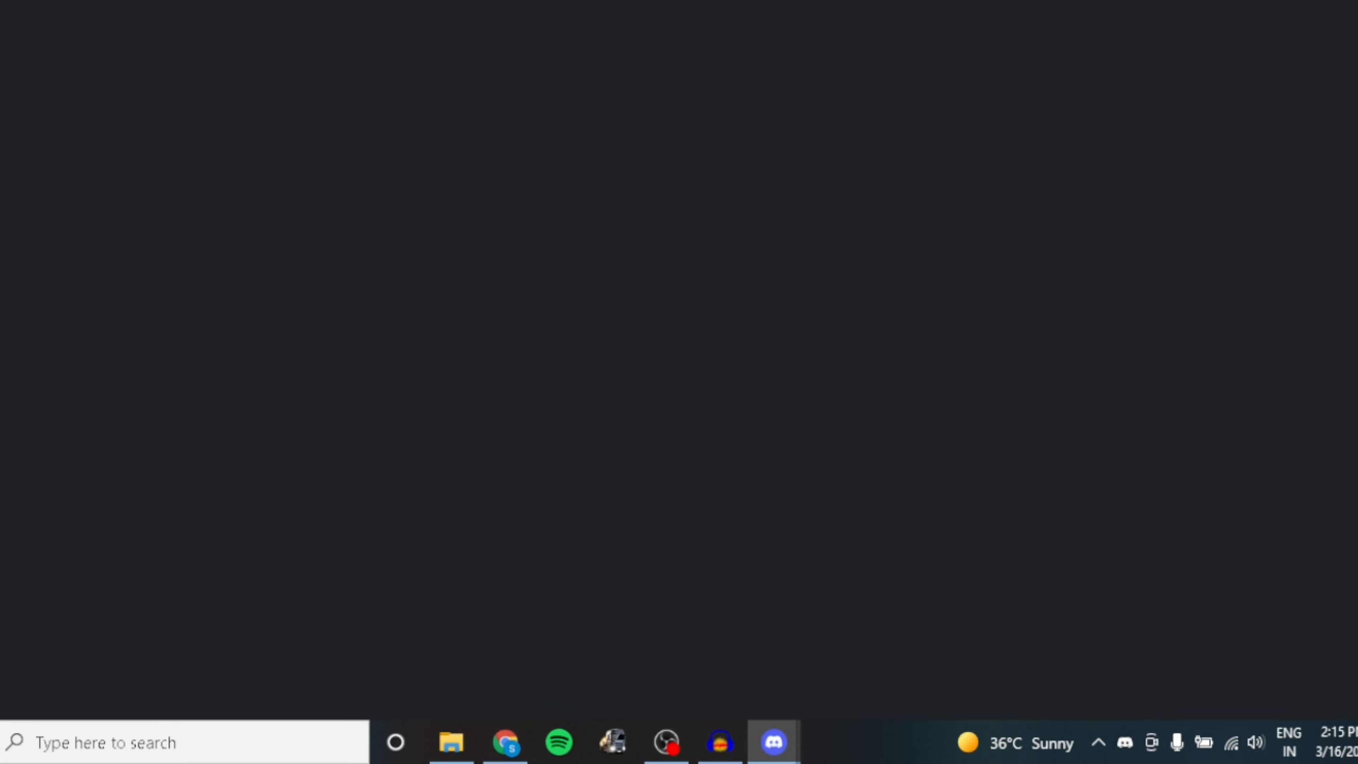
mouse_move(720, 742)
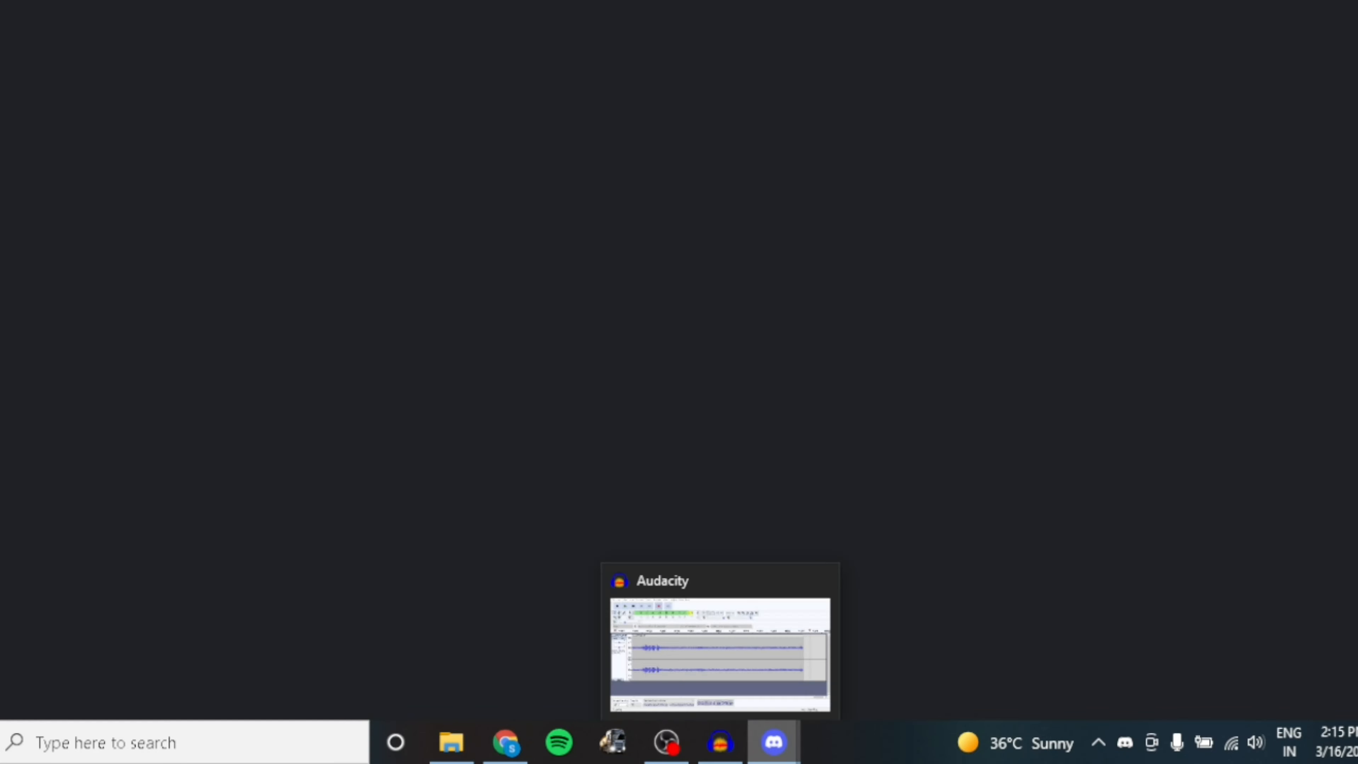
Bring up Discord's 'Starting...' splash window from the taskbar.
click(773, 741)
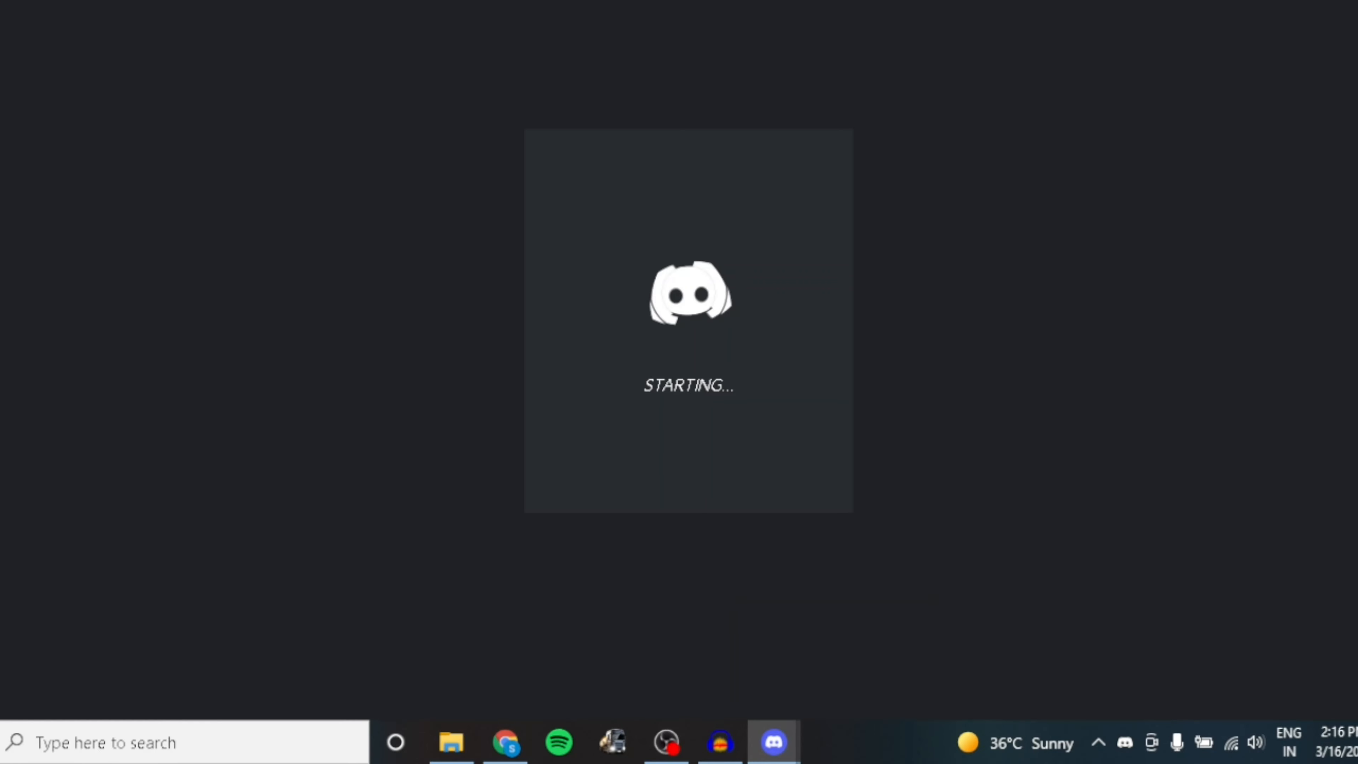